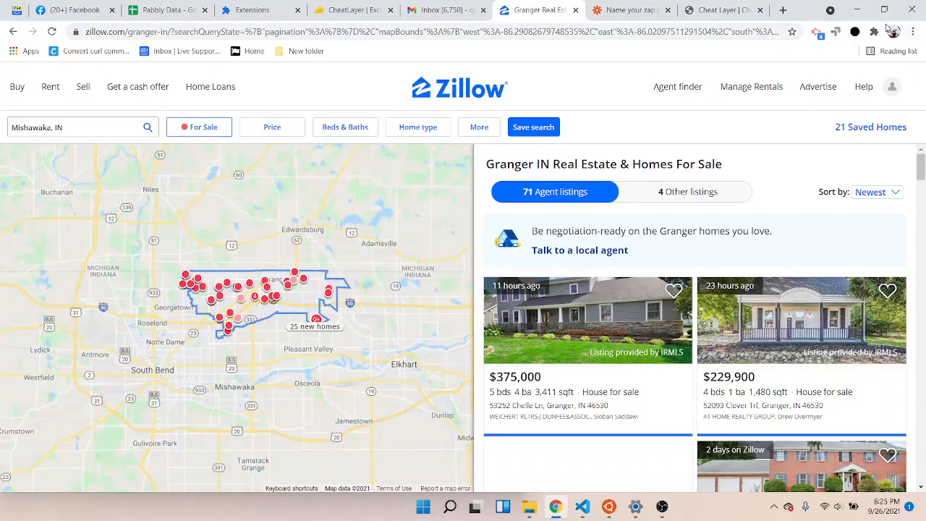
- Bring up the Cheat Layer scraper script and Cheat List over the Granger listings
left_click(891, 26)
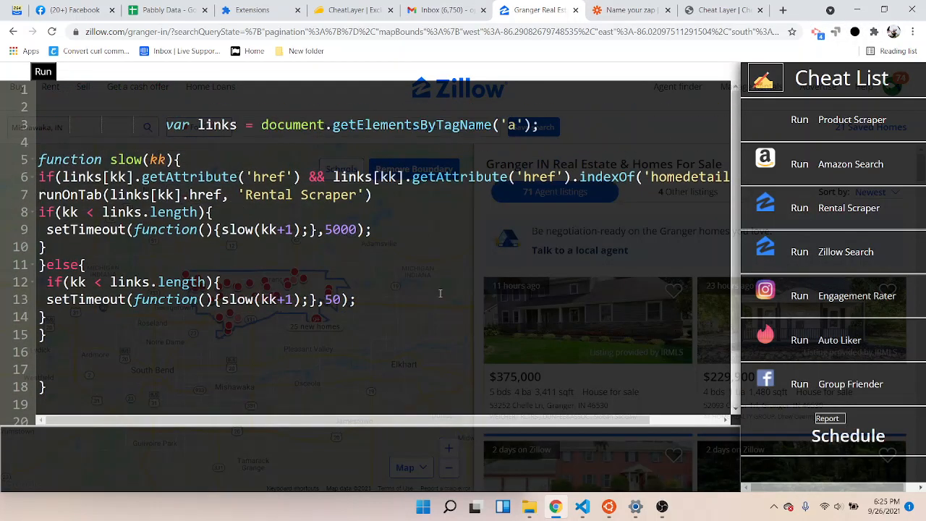
left_click(43, 71)
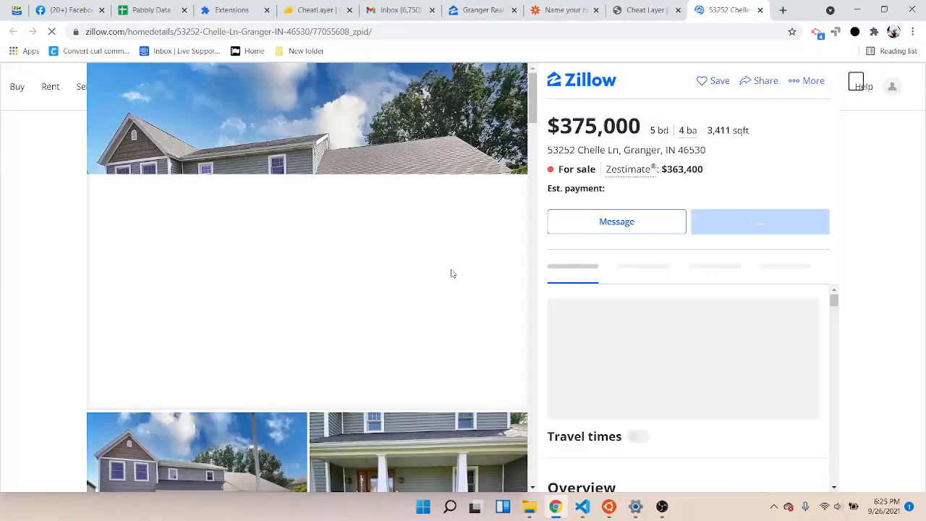
left_click(152, 10)
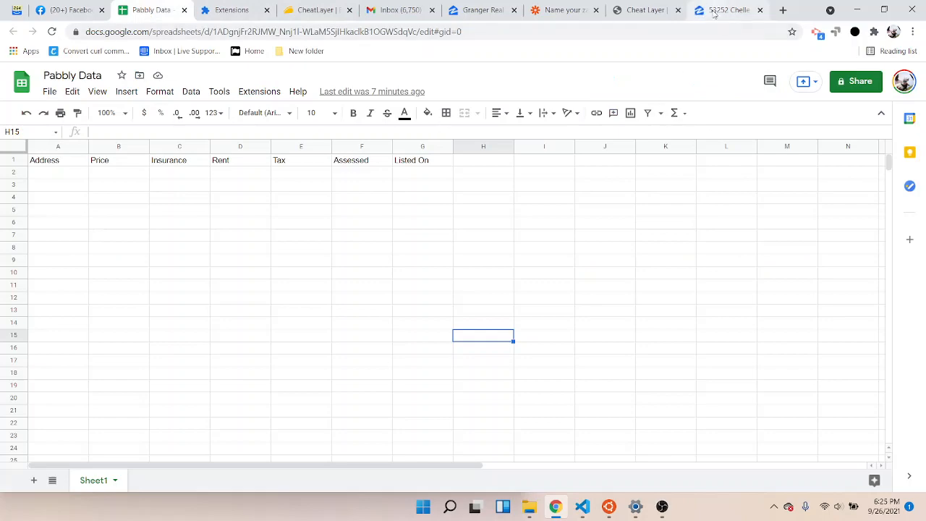
left_click(729, 10)
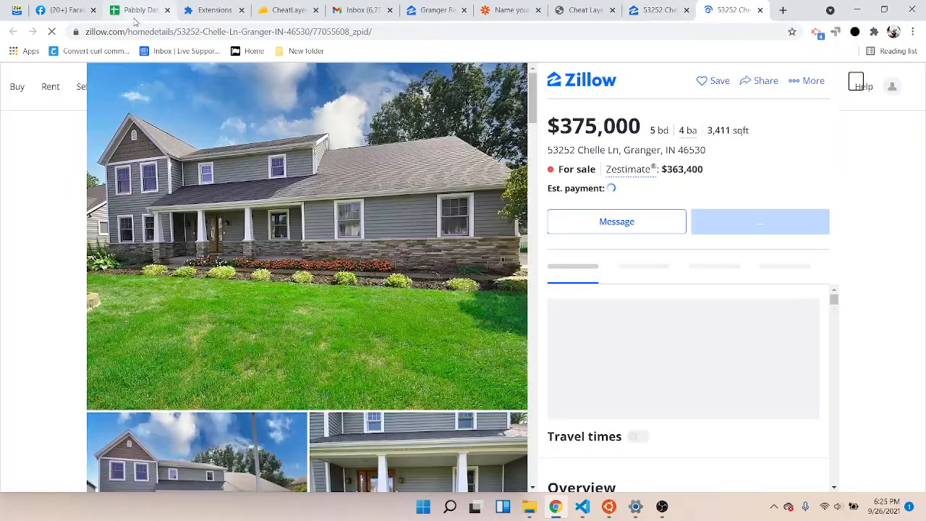
left_click(138, 10)
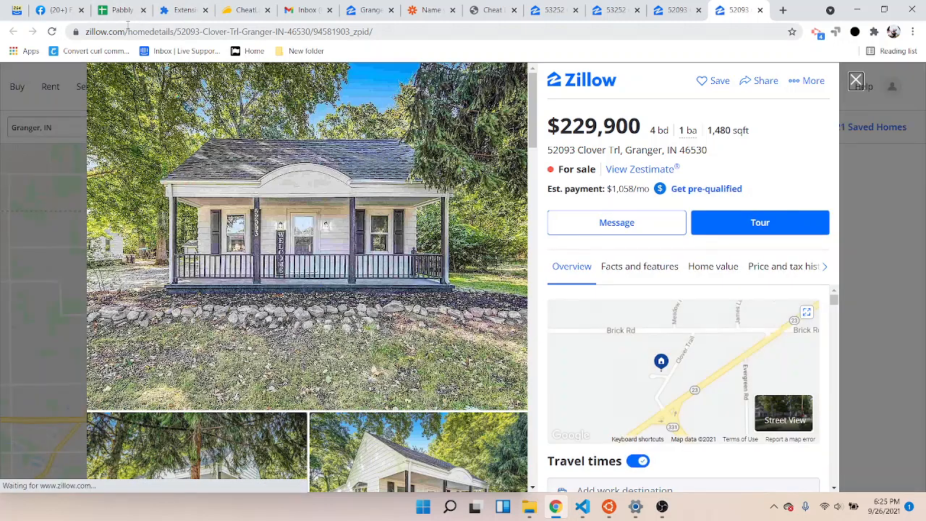
left_click(118, 11)
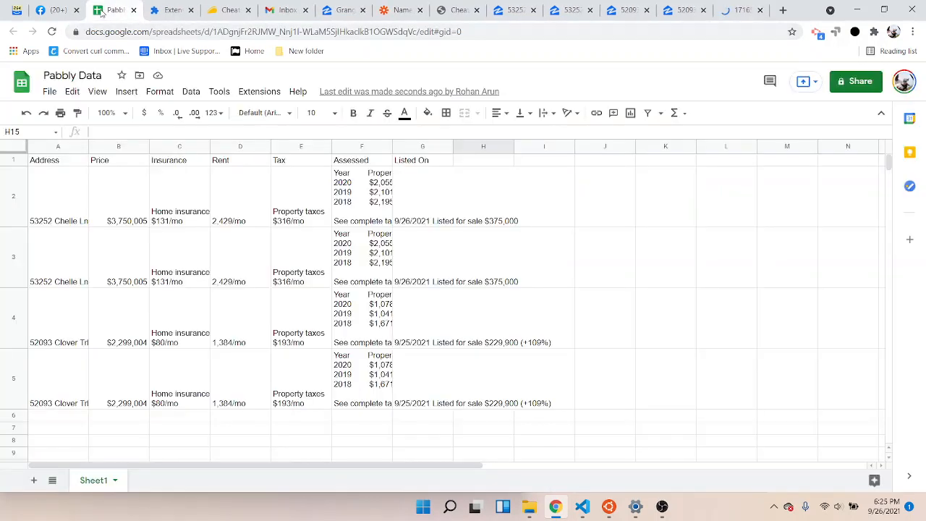